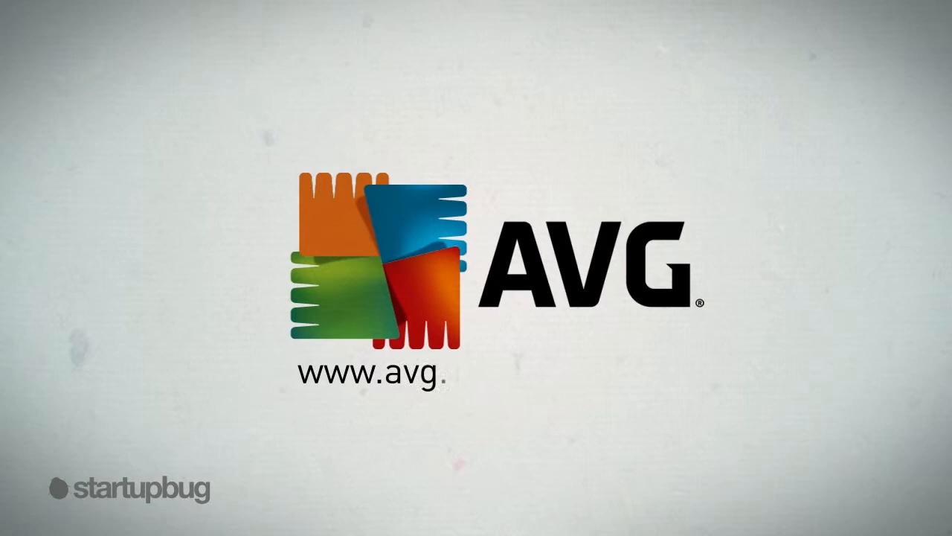
{"action": "type", "text": ".com.au/tun"}
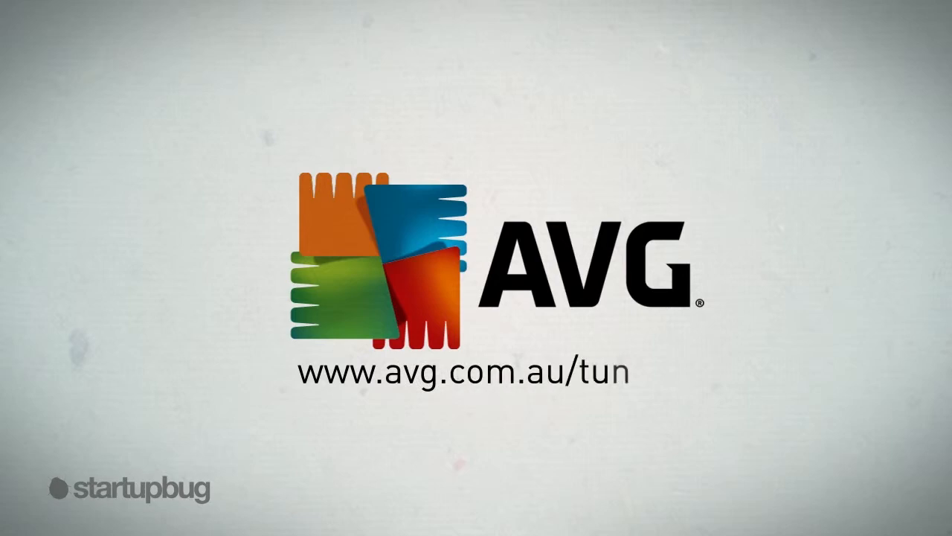